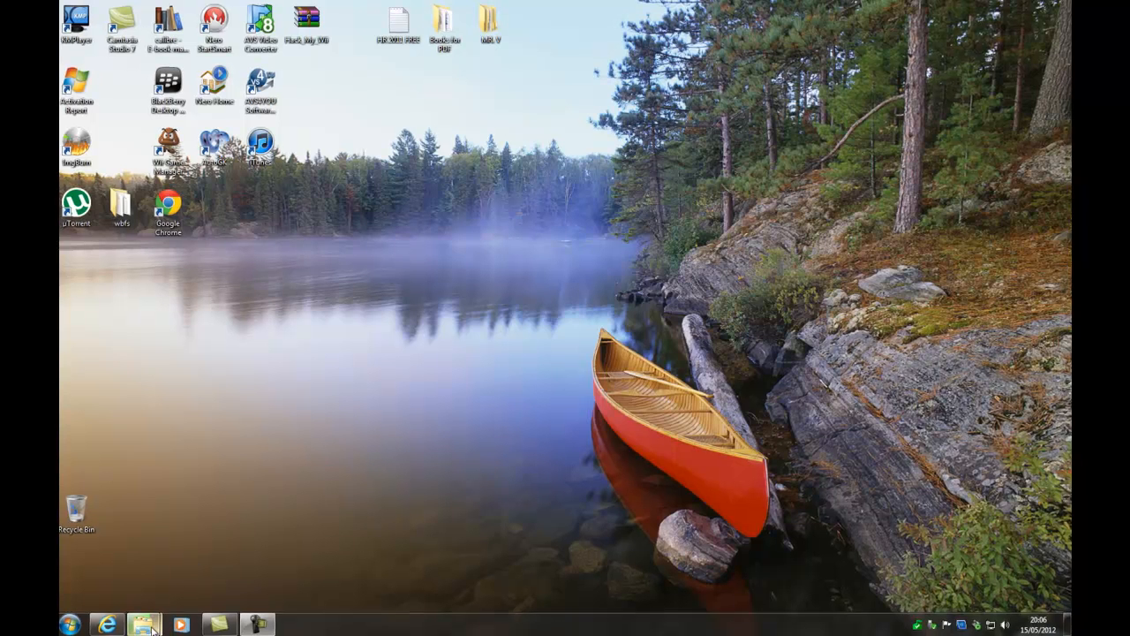
Step: Check in SILVER (E:) Properties that the drive uses NTFS, 149 GB with 148 GB free
click(145, 626)
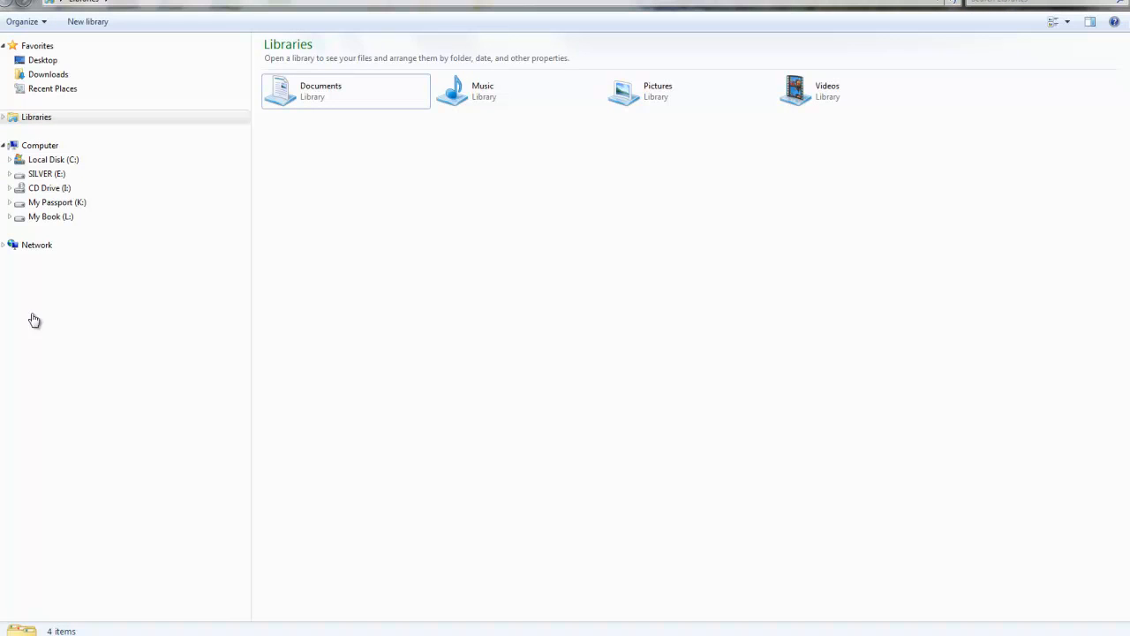
mouse_move(46, 175)
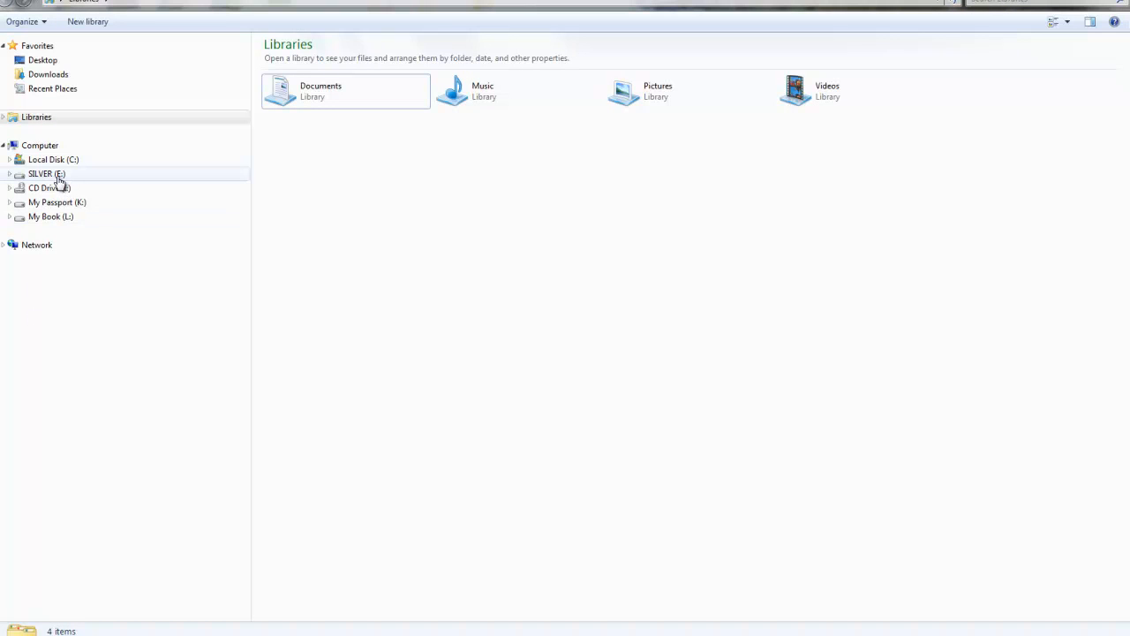
mouse_move(39, 181)
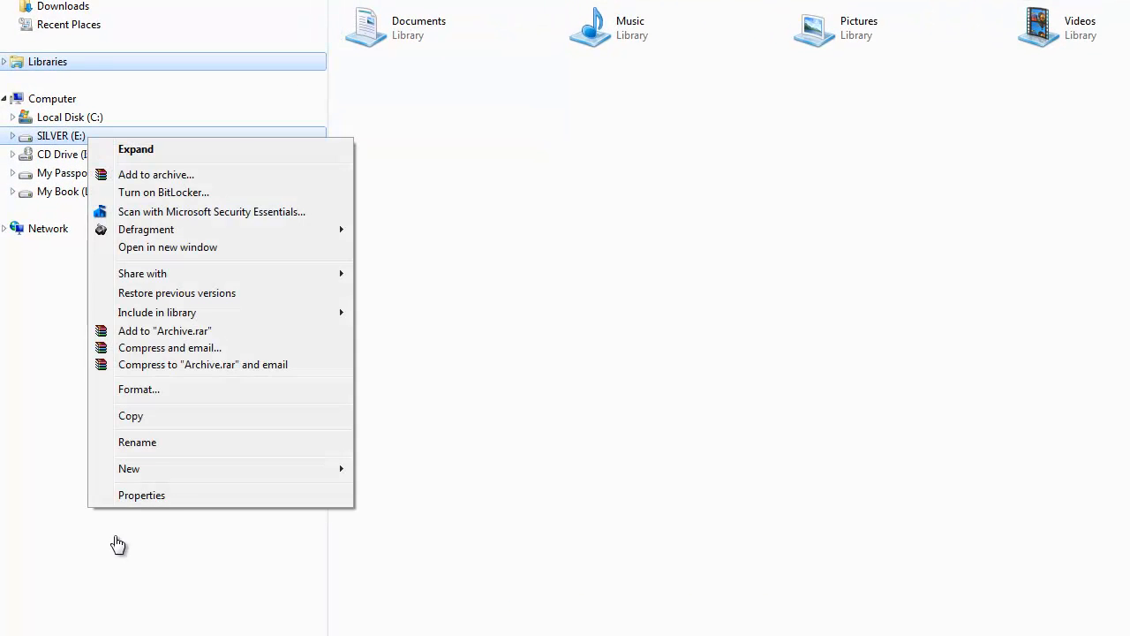
click(142, 495)
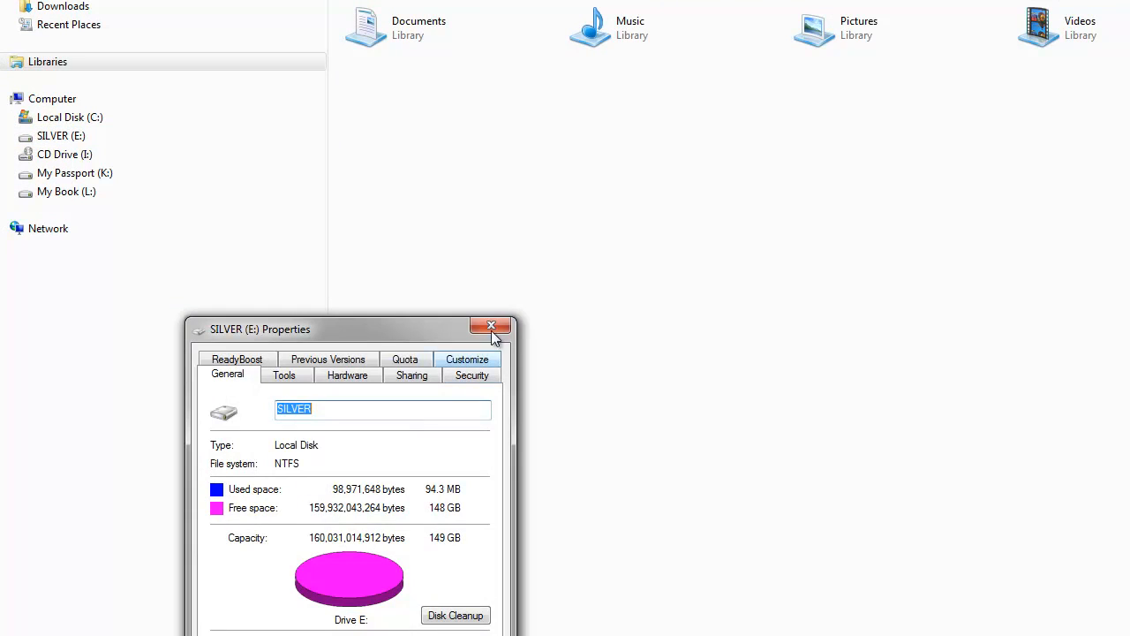
click(491, 327)
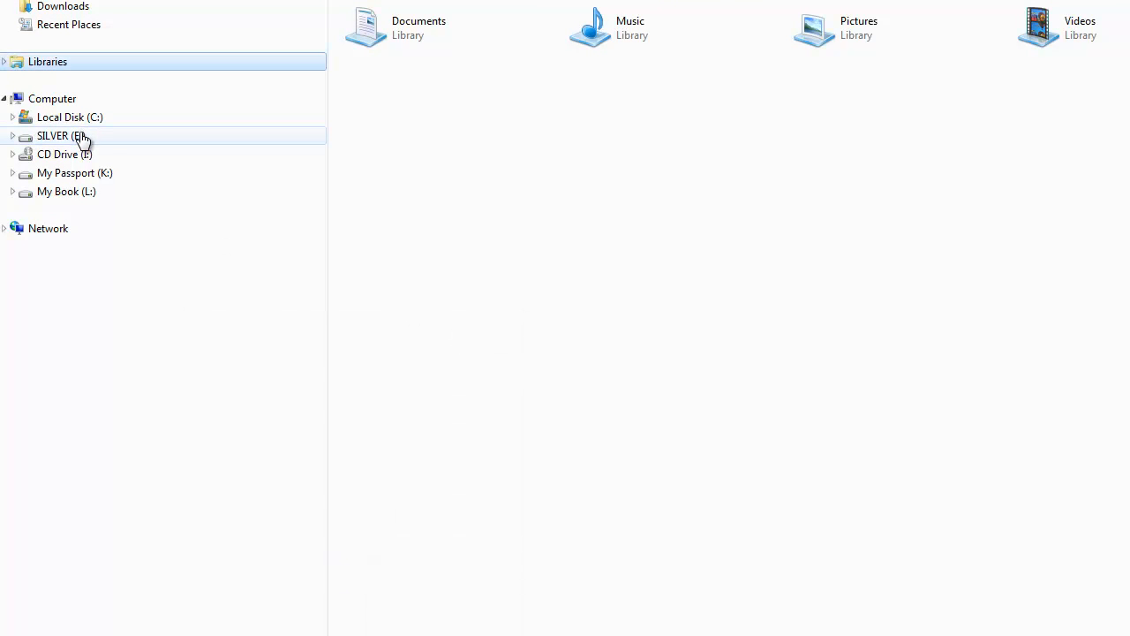
right_click(62, 135)
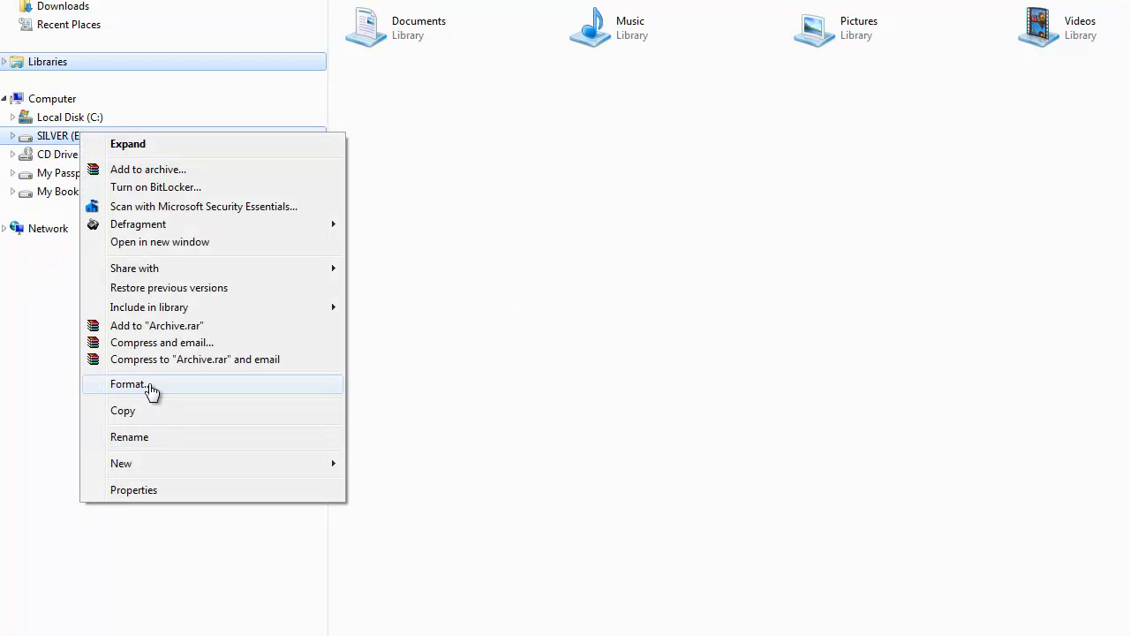
click(129, 383)
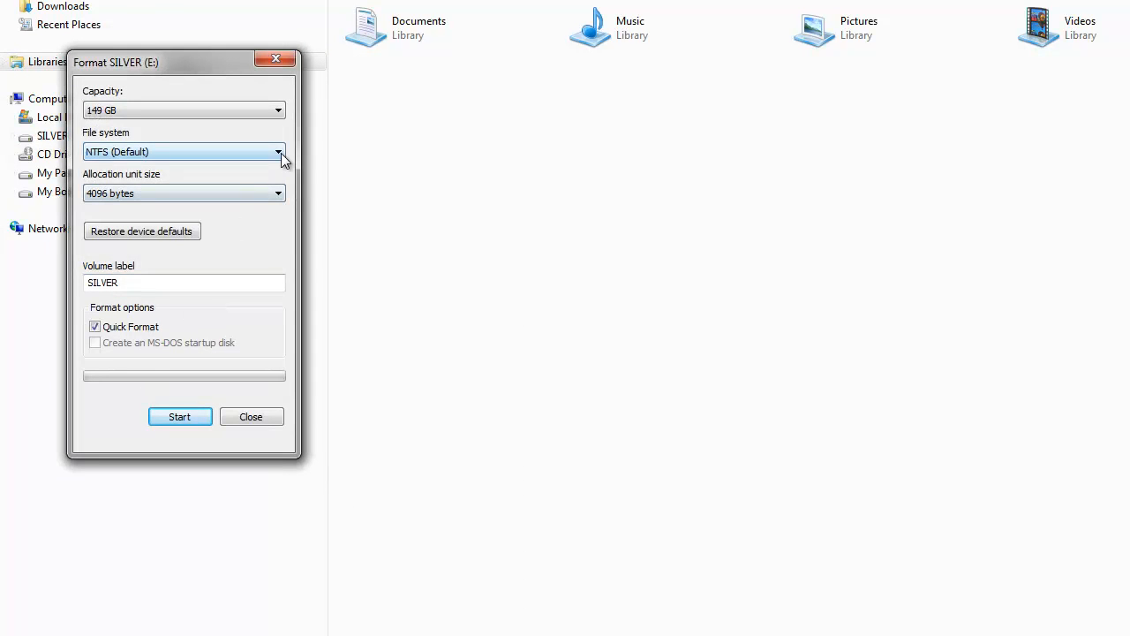
click(279, 152)
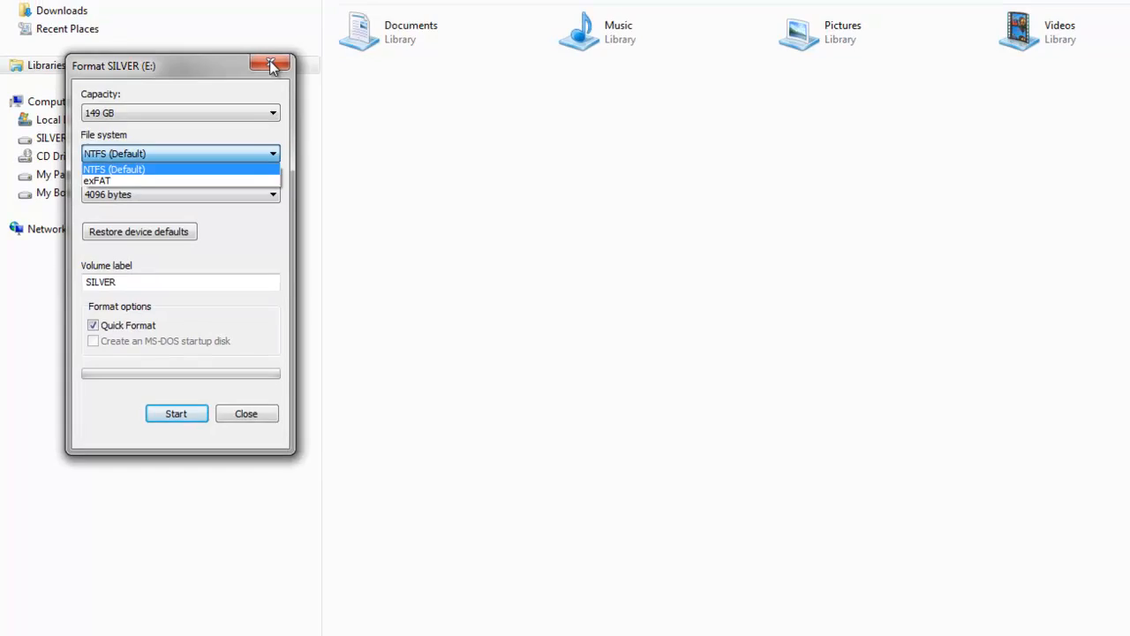
click(272, 66)
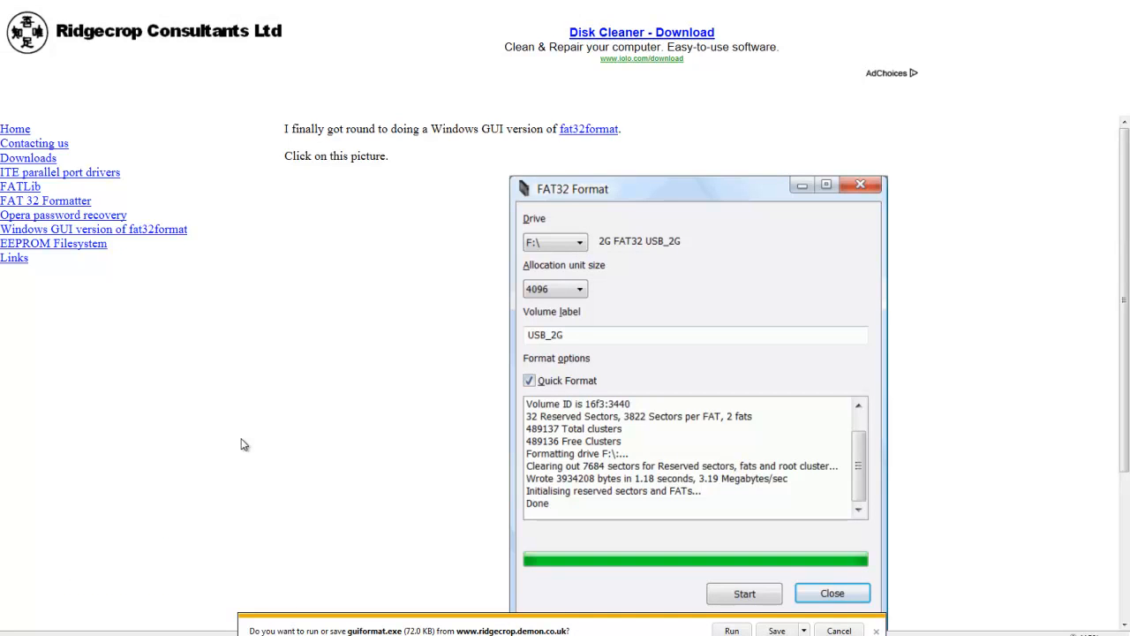
mouse_move(759, 368)
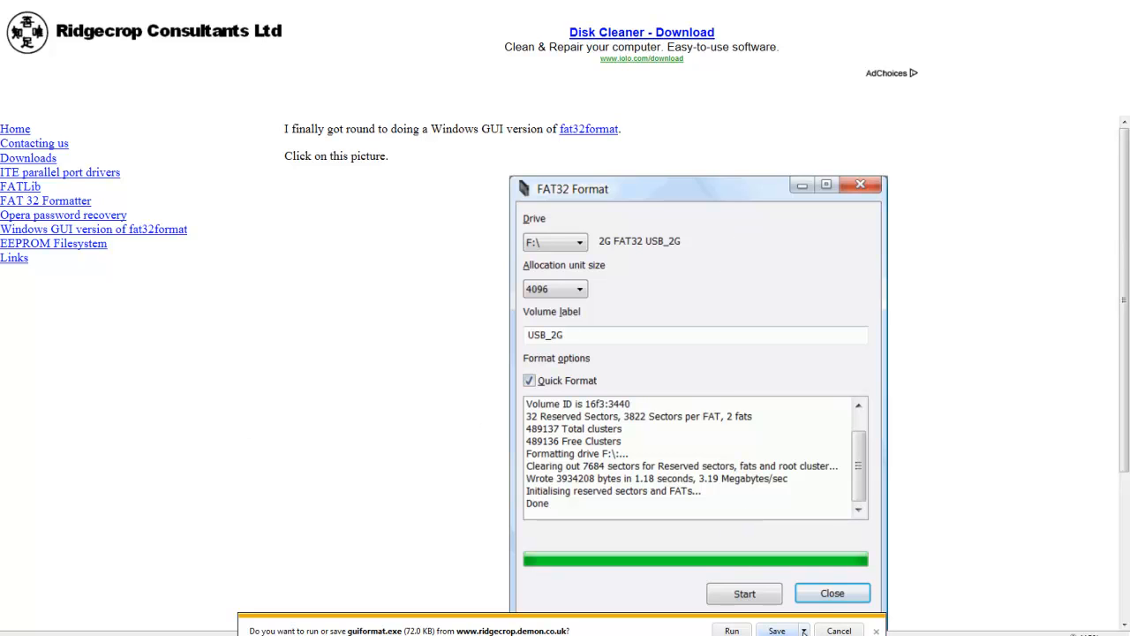
Step: Save the guiformat.exe download to the Desktop via Save as, keeping the name guiformat
click(802, 629)
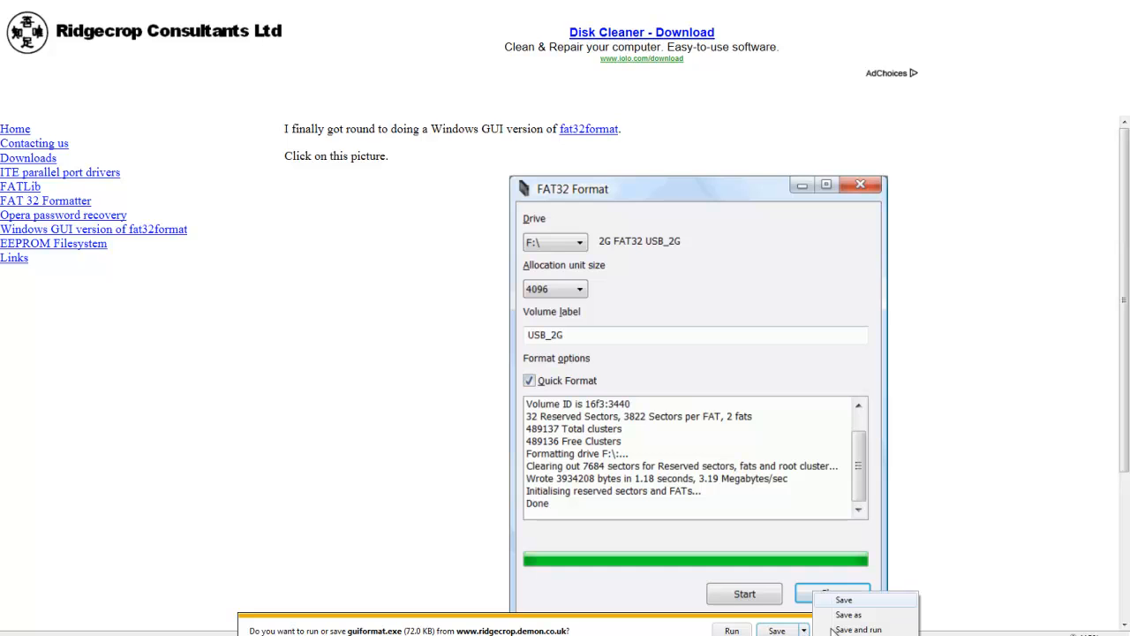
click(848, 615)
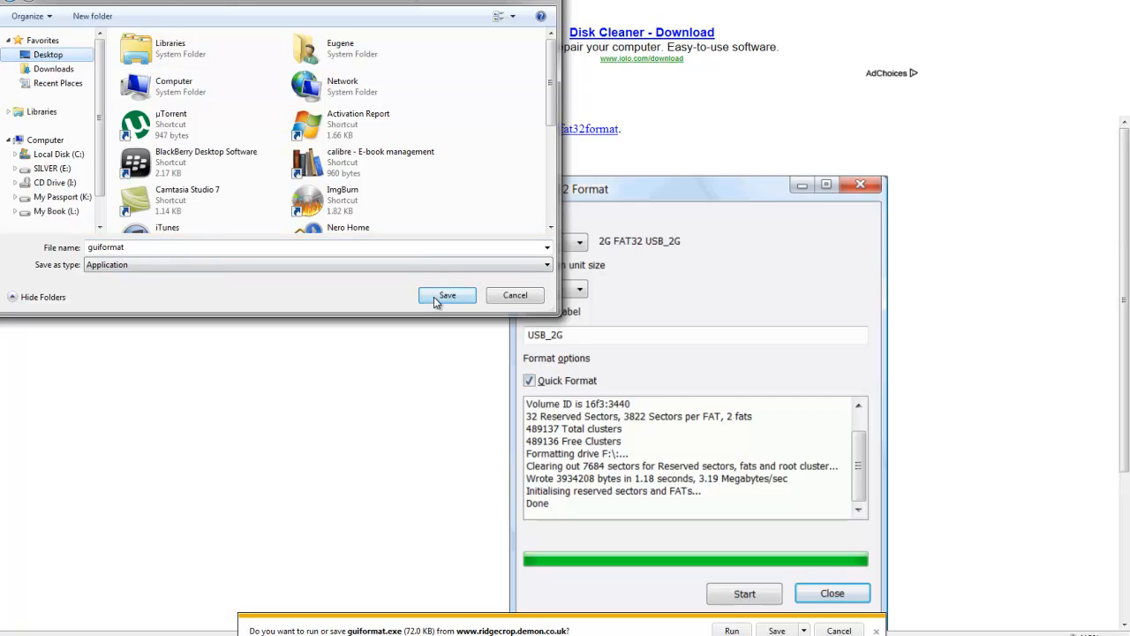
click(446, 295)
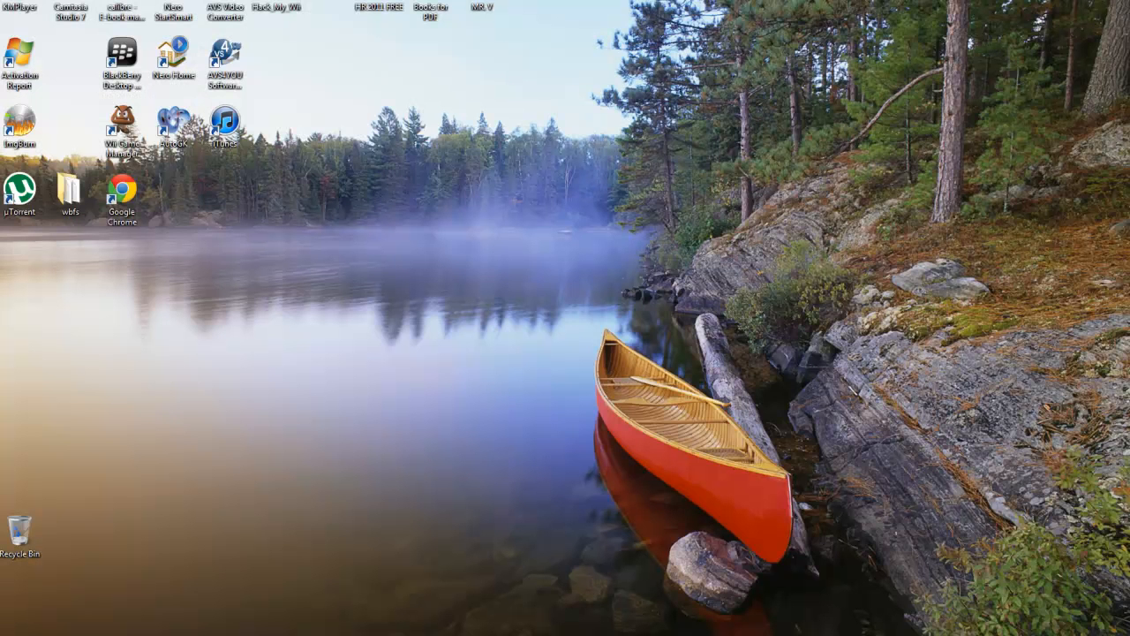
mouse_move(555, 185)
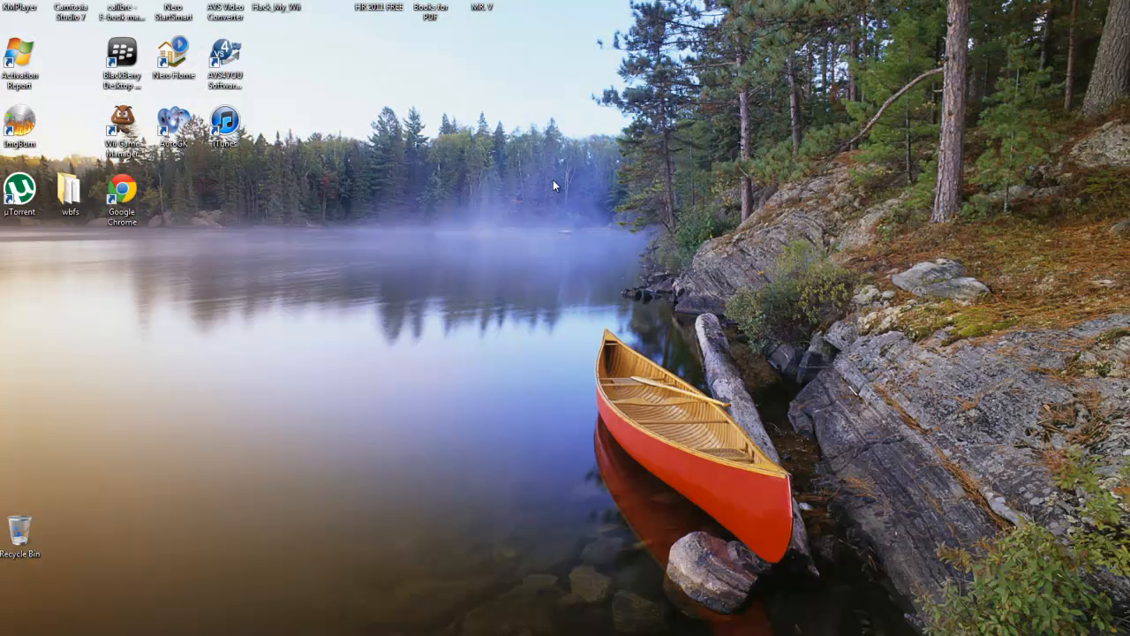
Step: Refresh the desktop, move the guiformat icon mid-screen and run it past the security warning
right_click(123, 396)
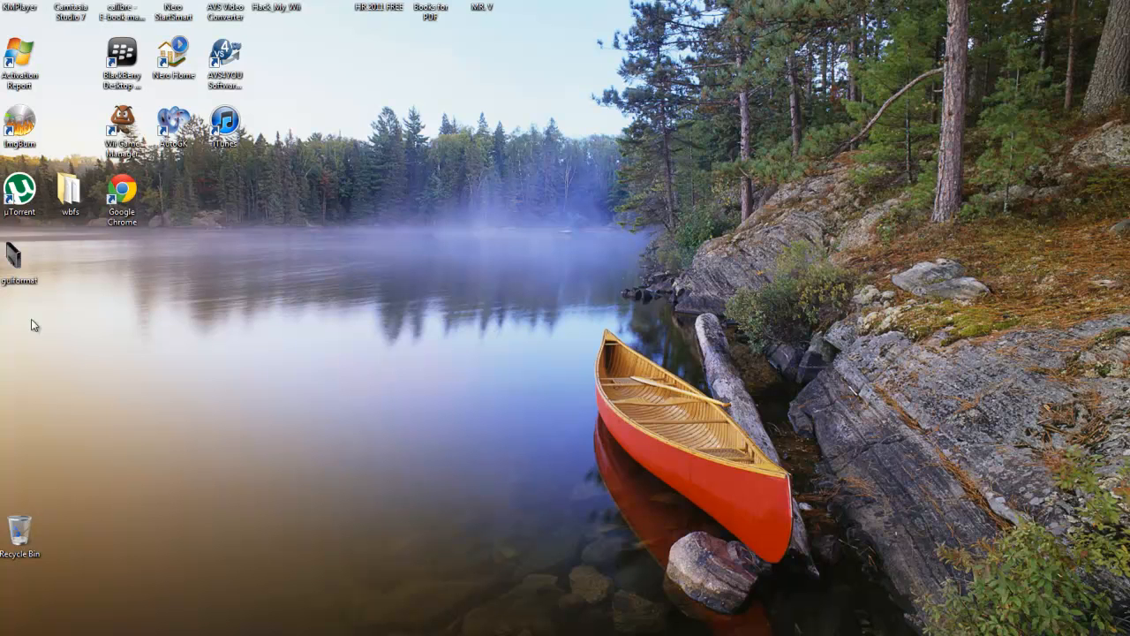
drag(17, 262, 225, 399)
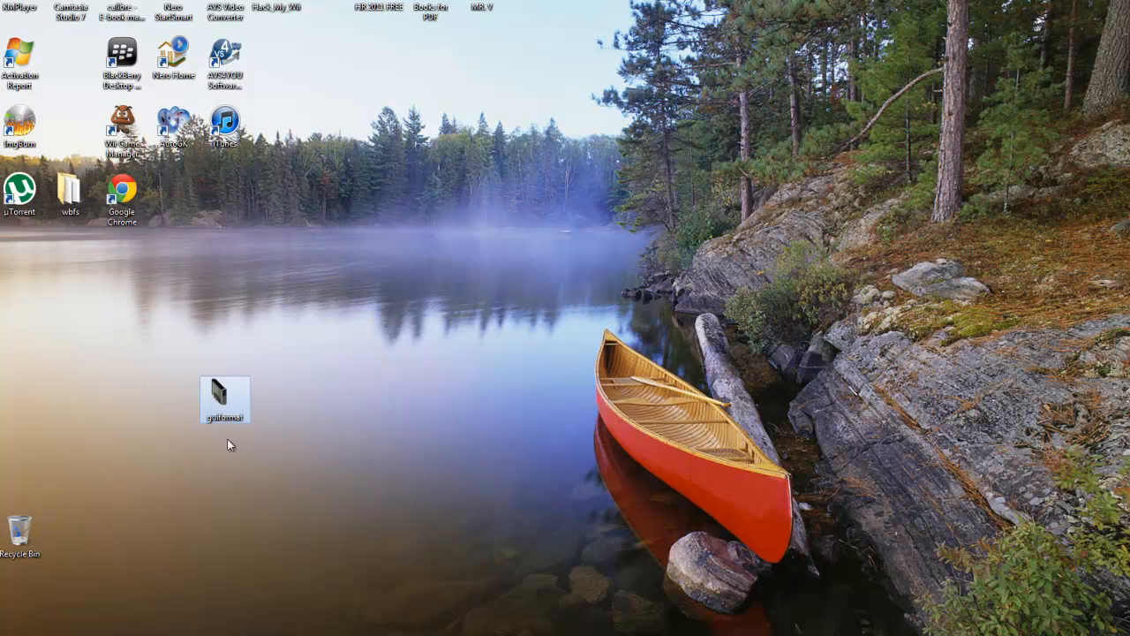
double_click(225, 396)
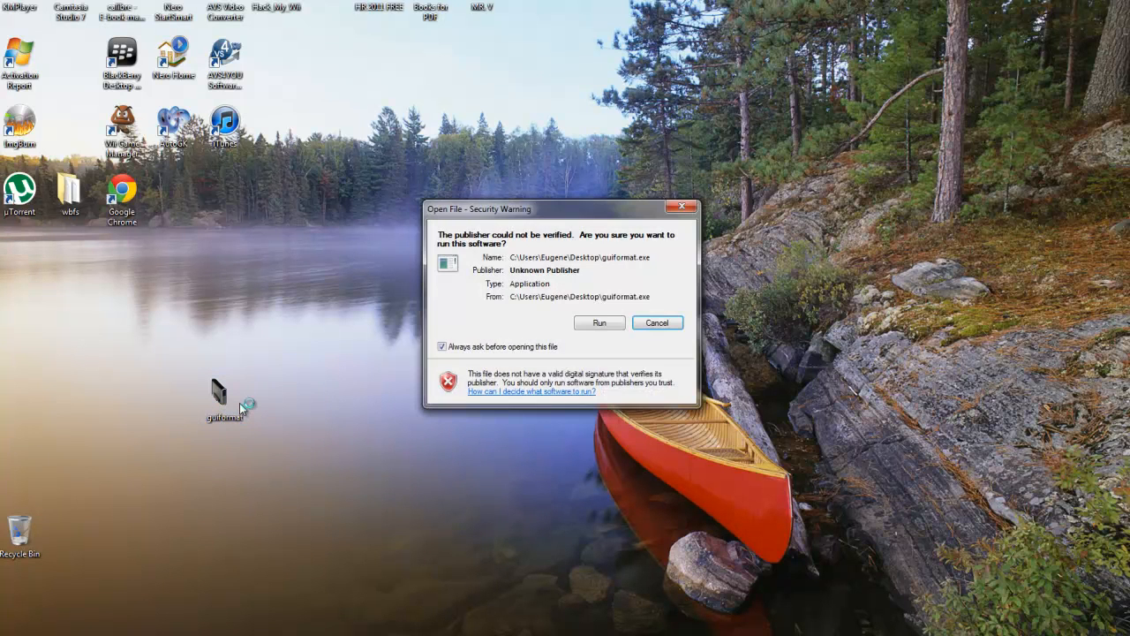
click(599, 321)
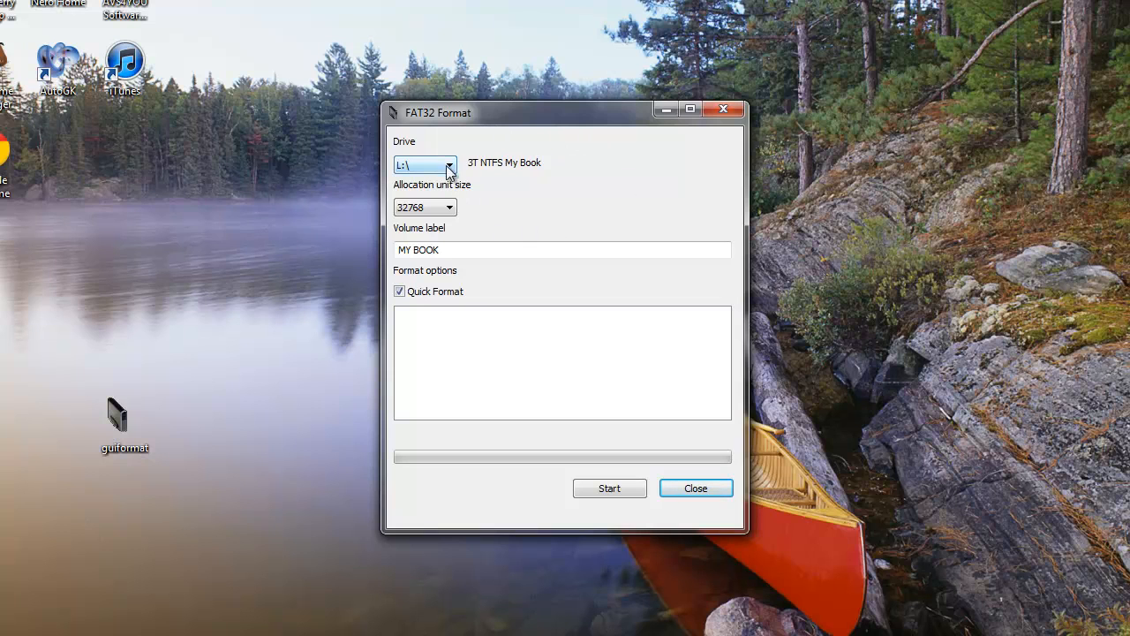
Step: Format drive E:\ SILVER as FAT32, wait for Done and close the tool
click(448, 166)
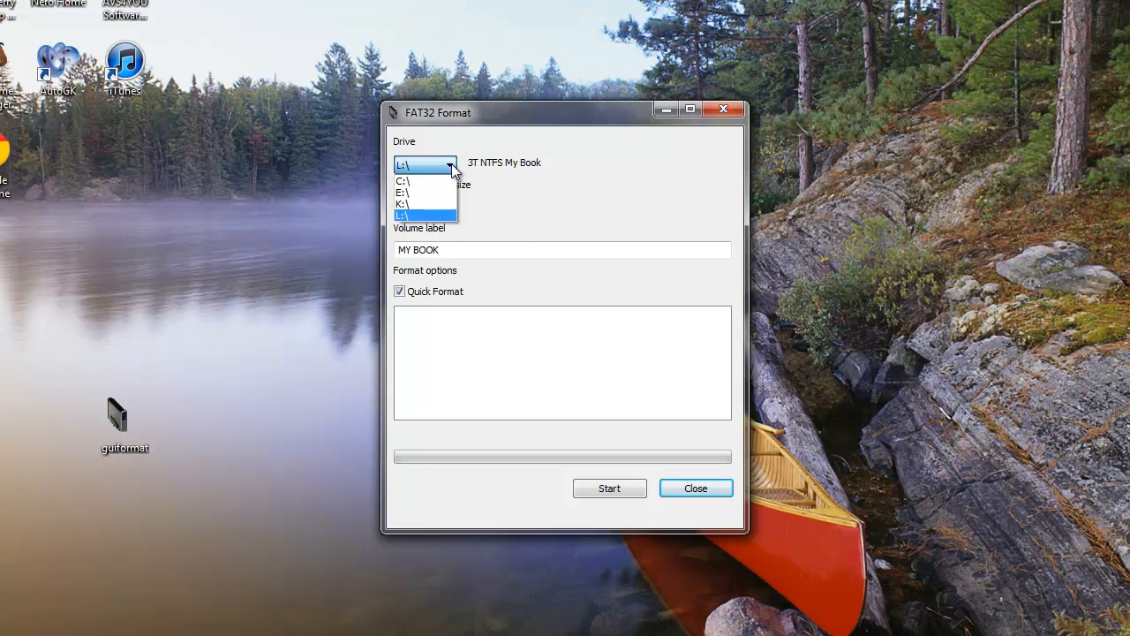
mouse_move(425, 192)
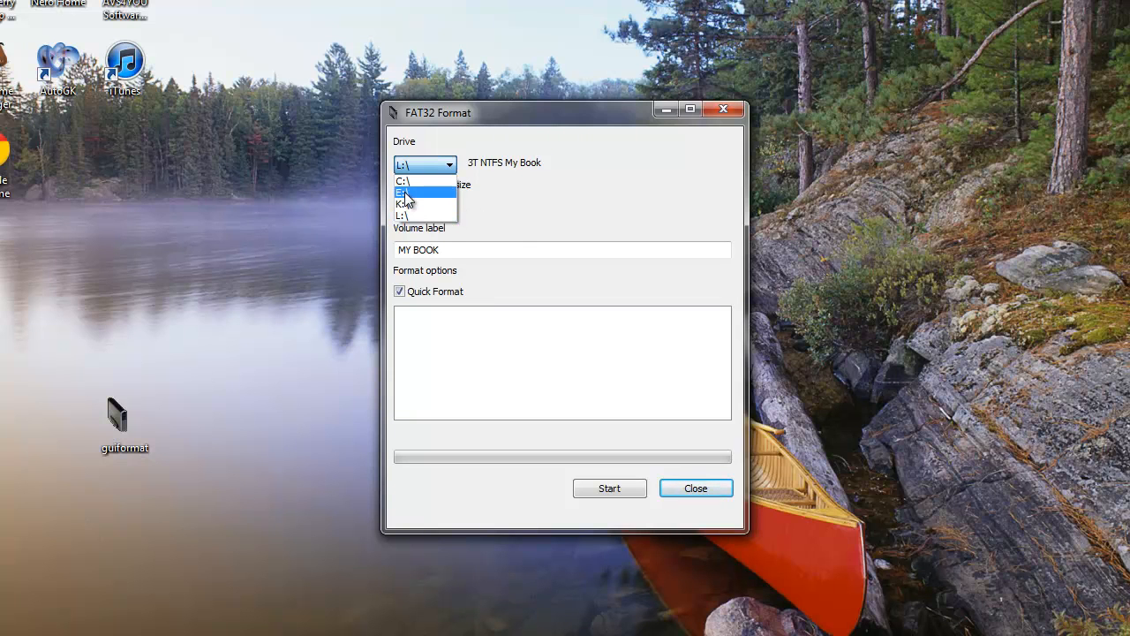
click(405, 193)
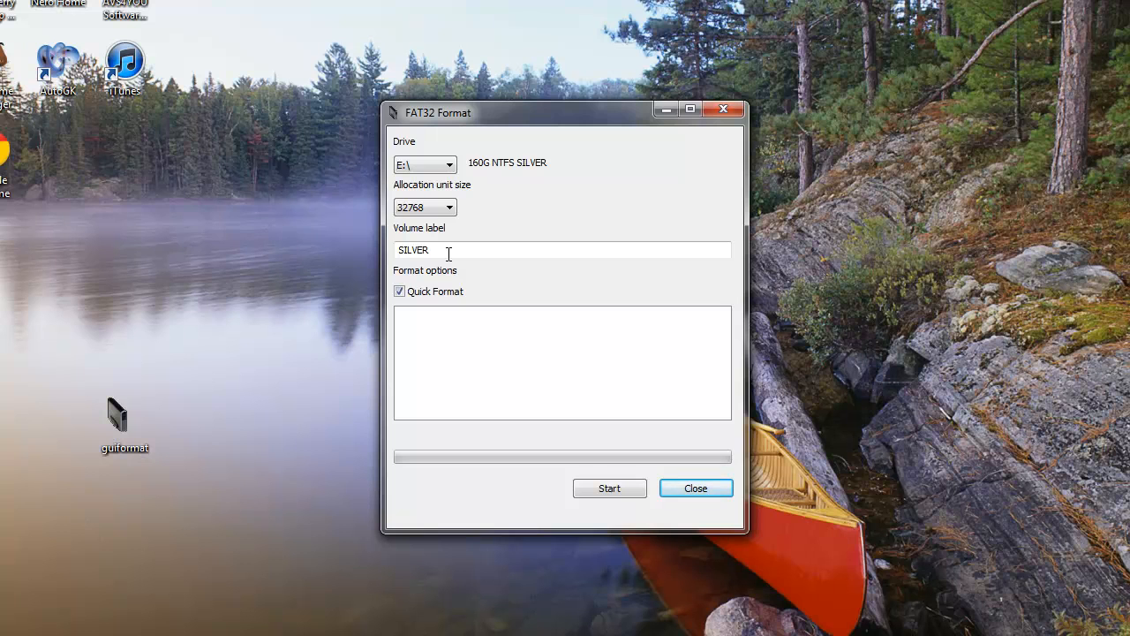
click(610, 487)
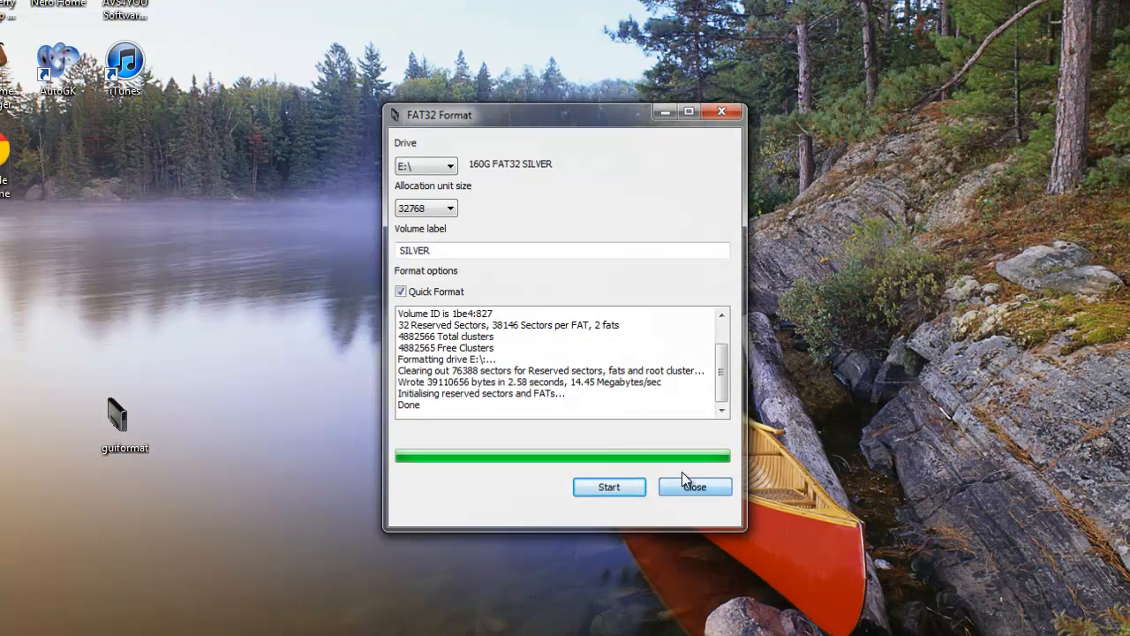
click(696, 487)
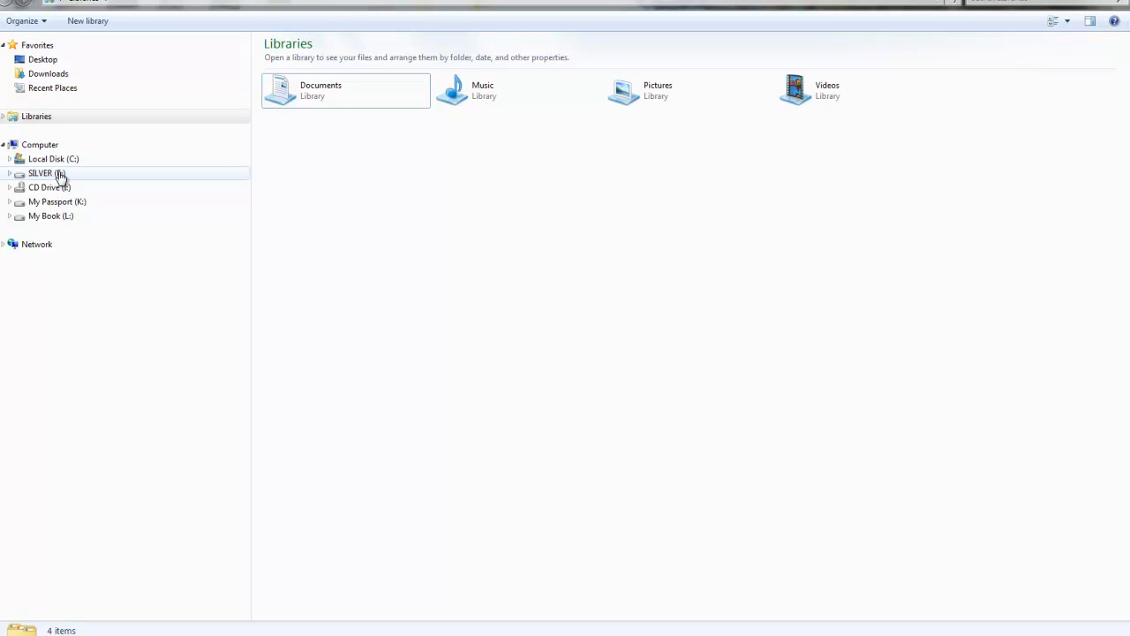
Step: Confirm in SILVER (E:) Properties that the file system is now FAT32, then close it
right_click(46, 173)
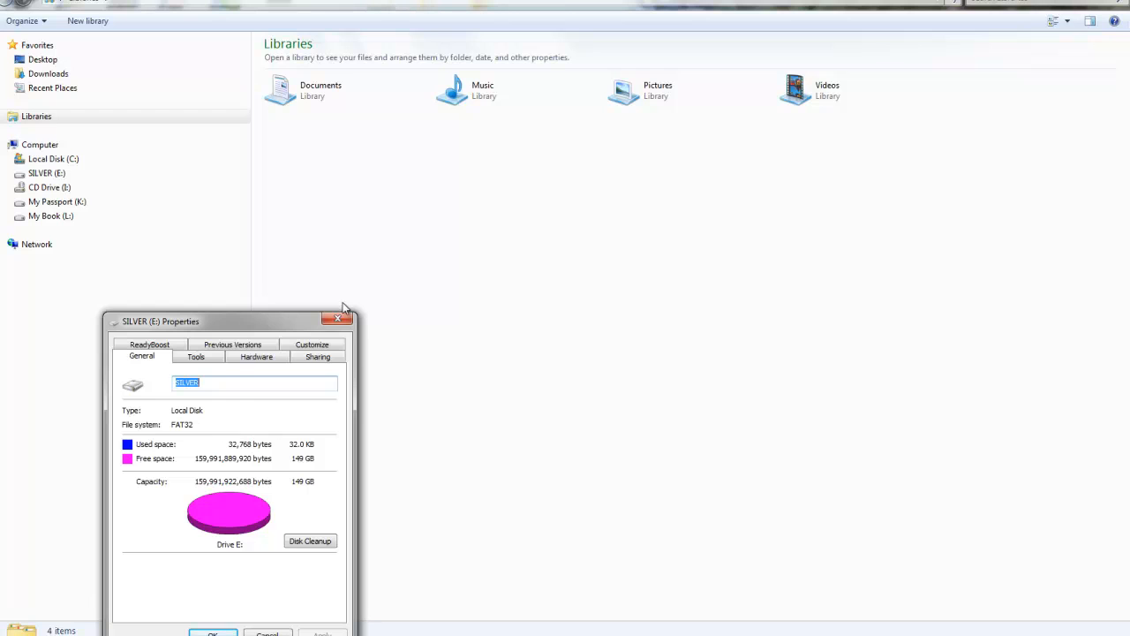
click(338, 318)
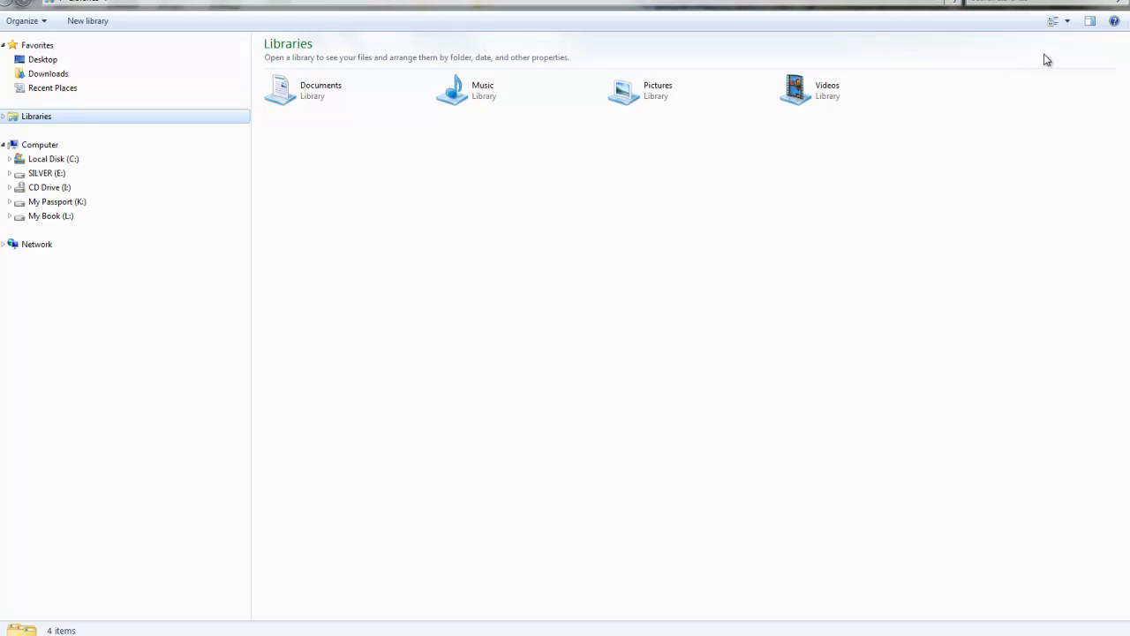